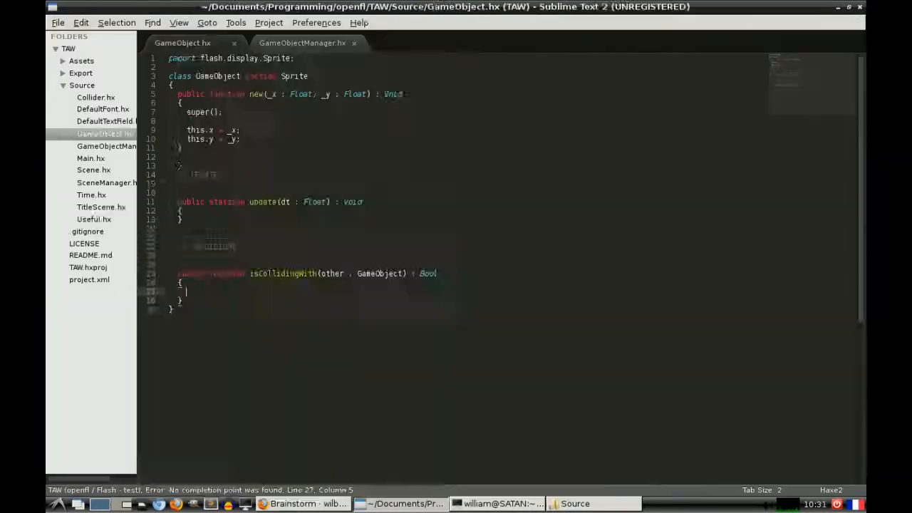
Switch from GameObject.hx in Sublime Text 2 to GIMP via the taskbar
click(295, 504)
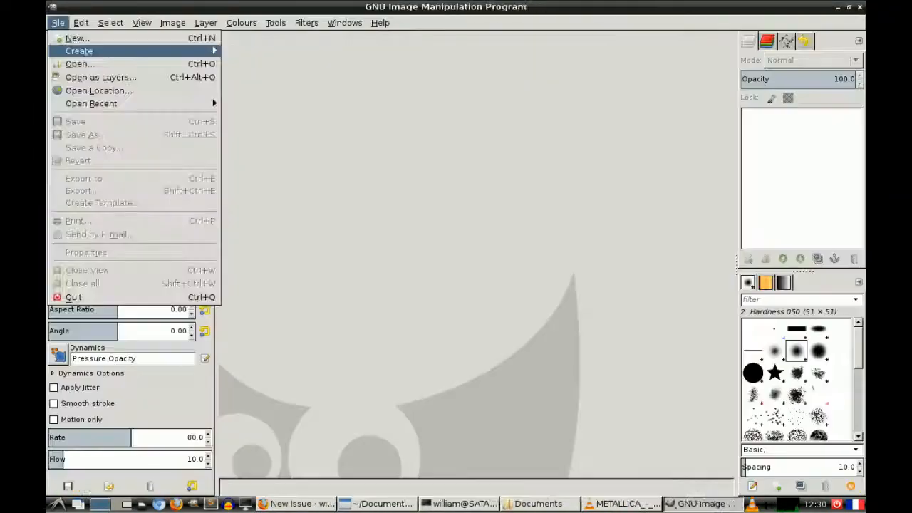
Return from GIMP to Sublime Text 2 showing SpriteChildIterator.hx
click(378, 504)
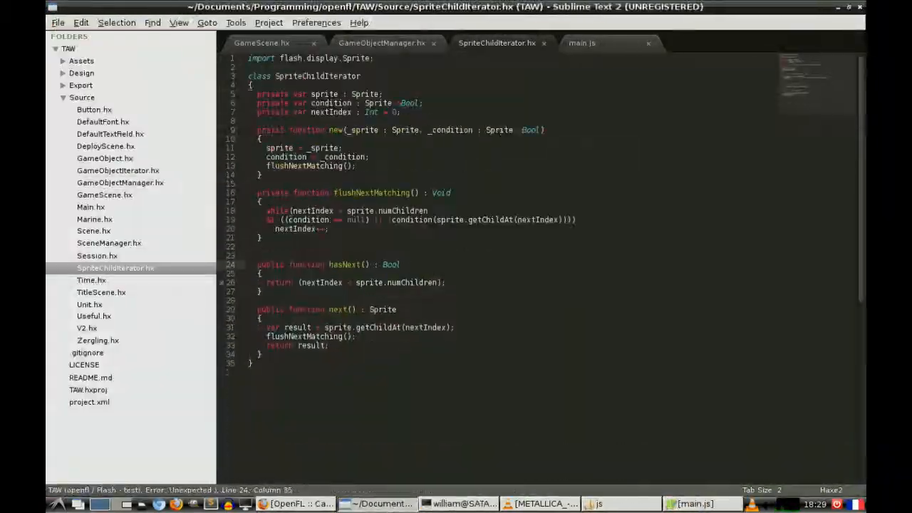
Check the Firefox forum reply, then run TAW showing the red tiled board
click(261, 43)
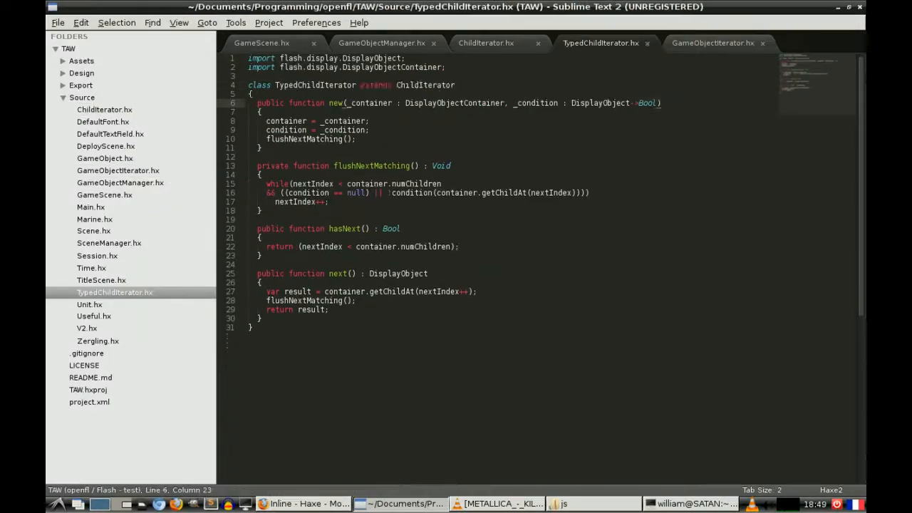
click(305, 504)
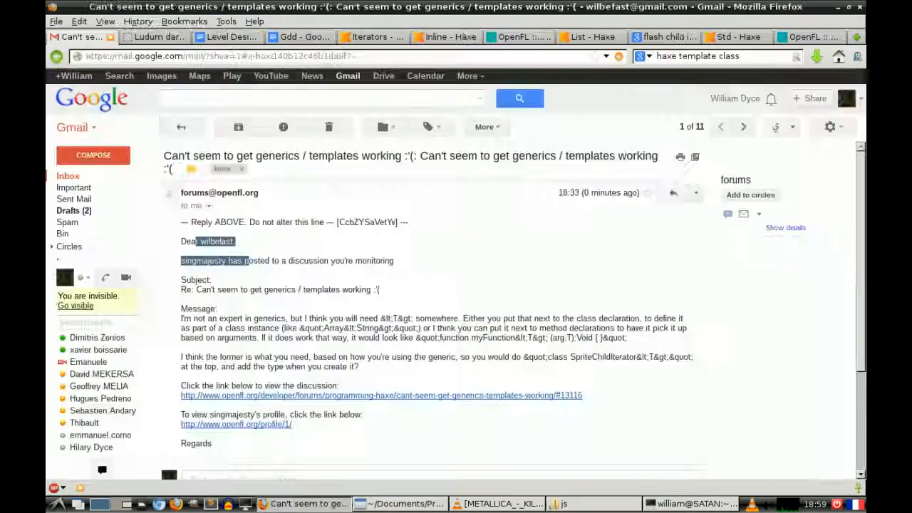
click(402, 505)
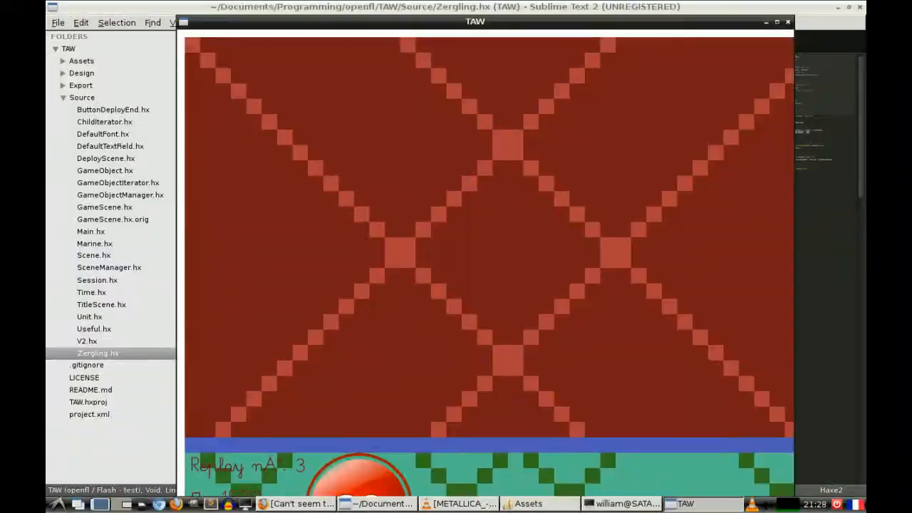
Finish SpecialEffect.hx with its purge logic and bring up the Assets folder
click(88, 316)
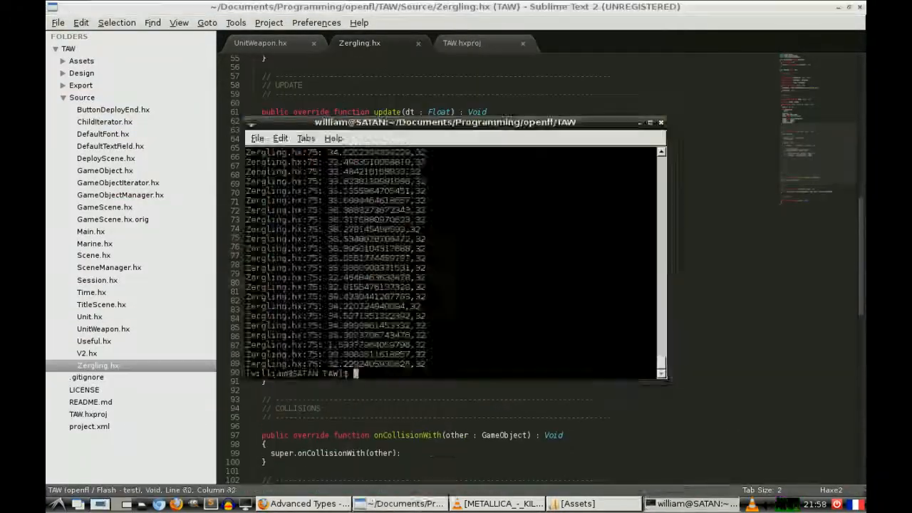
click(305, 505)
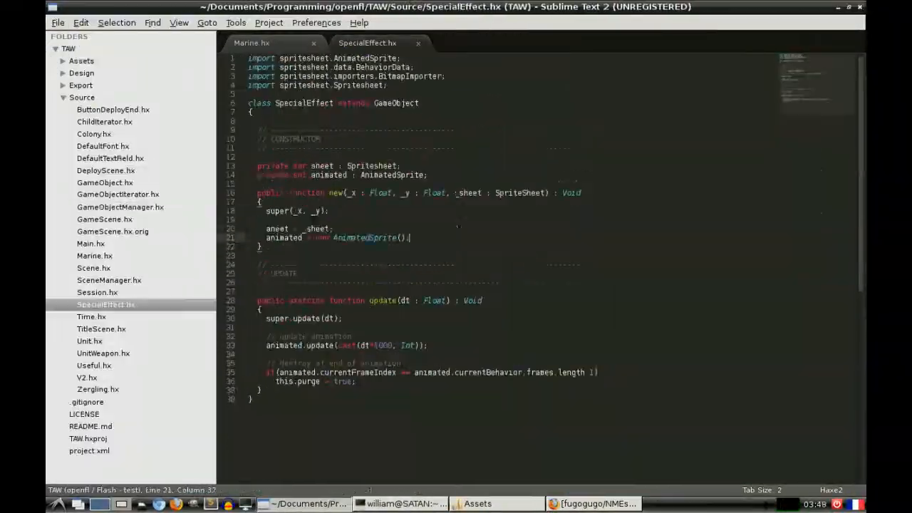
click(595, 505)
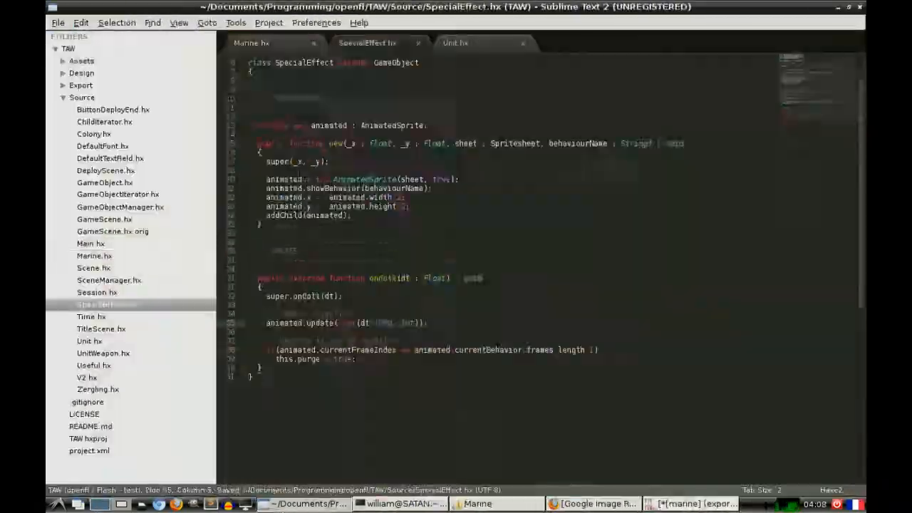
click(682, 504)
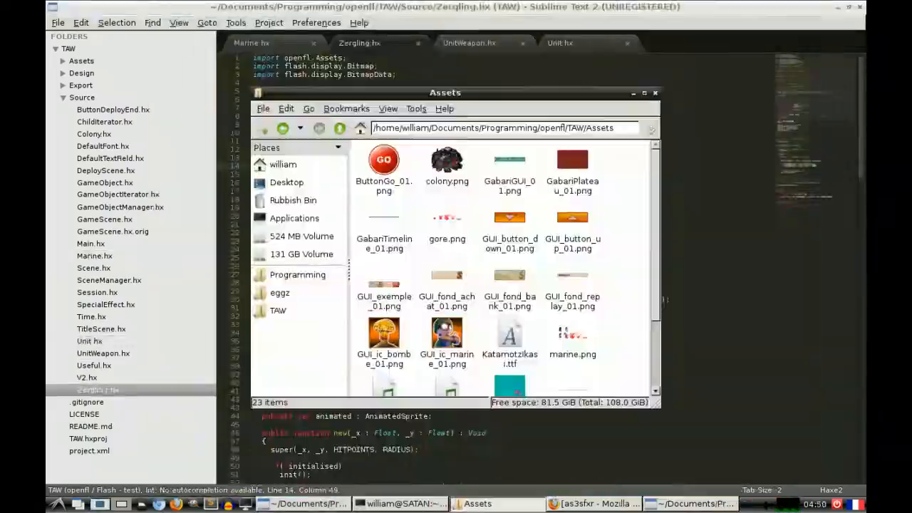
Run TAW fullscreen showing the Replay, timeline and GO HUD
click(716, 505)
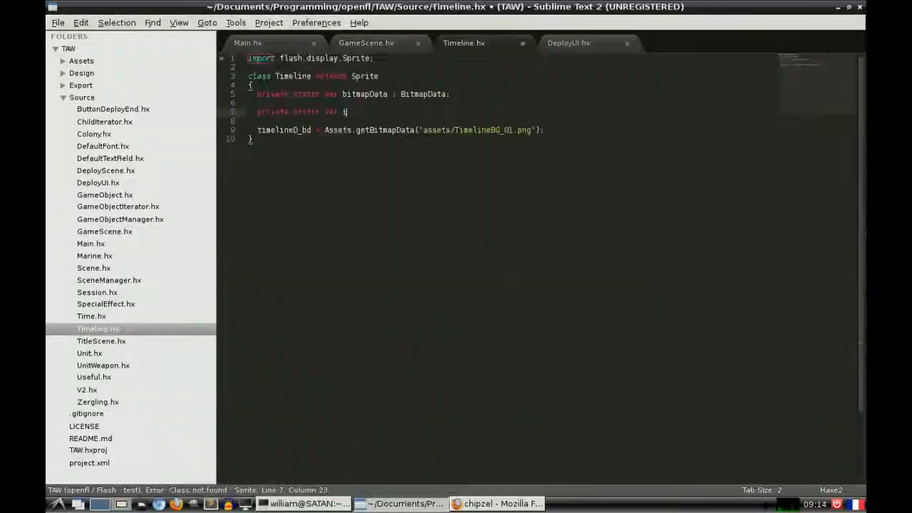
click(262, 43)
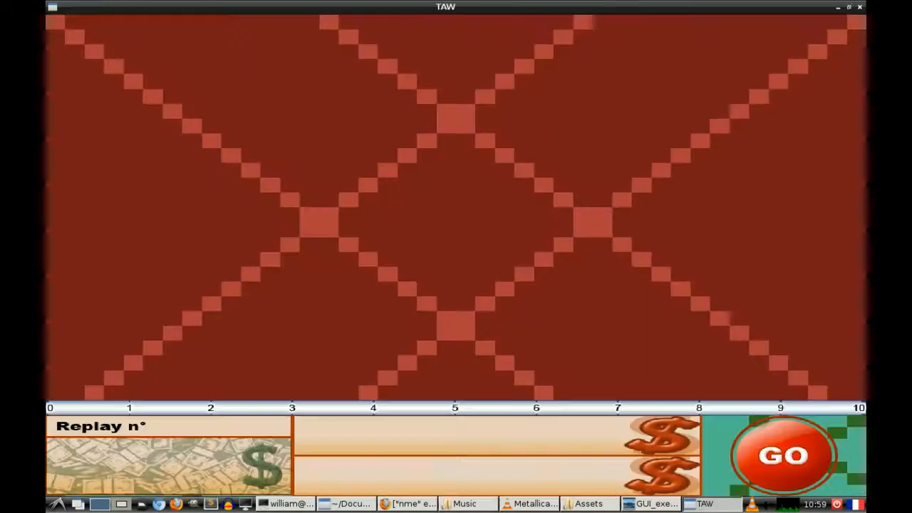
Move through StartButtonUI, BuyUI and TitleScene to Marine.hx with its PlasmaGun and sounds
click(710, 504)
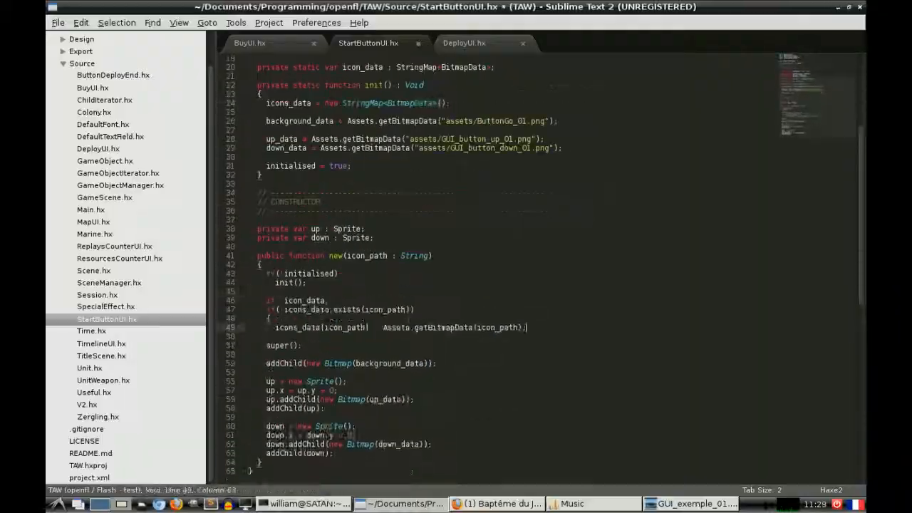
click(249, 43)
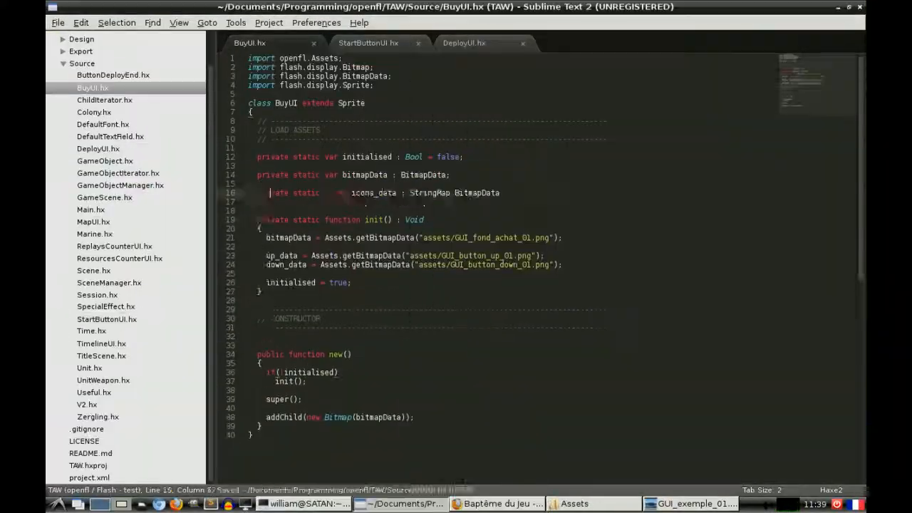
click(496, 504)
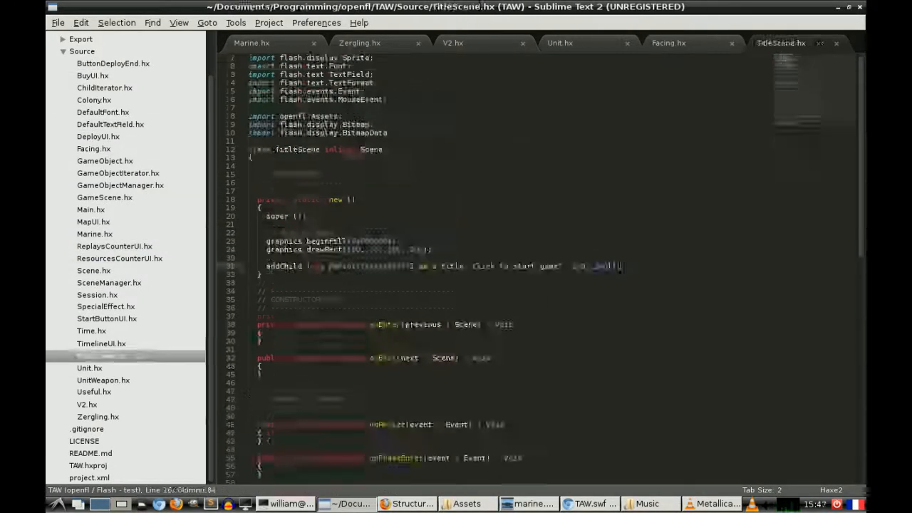
click(93, 74)
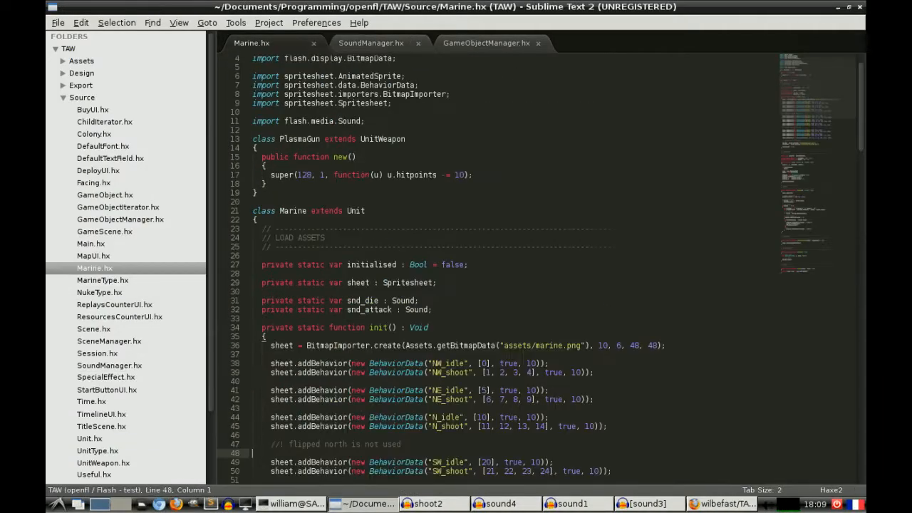
Run TAW showing marine squads, Cash : 100 and the timeline
click(371, 42)
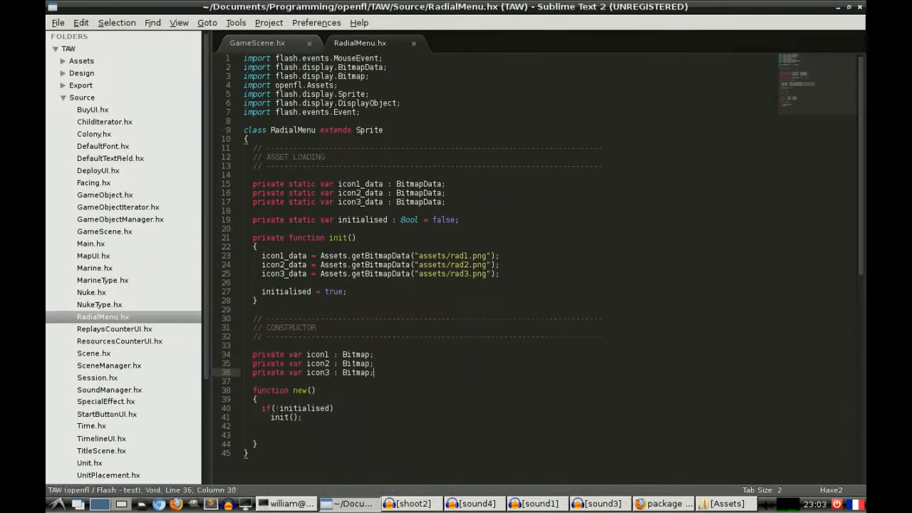
click(256, 43)
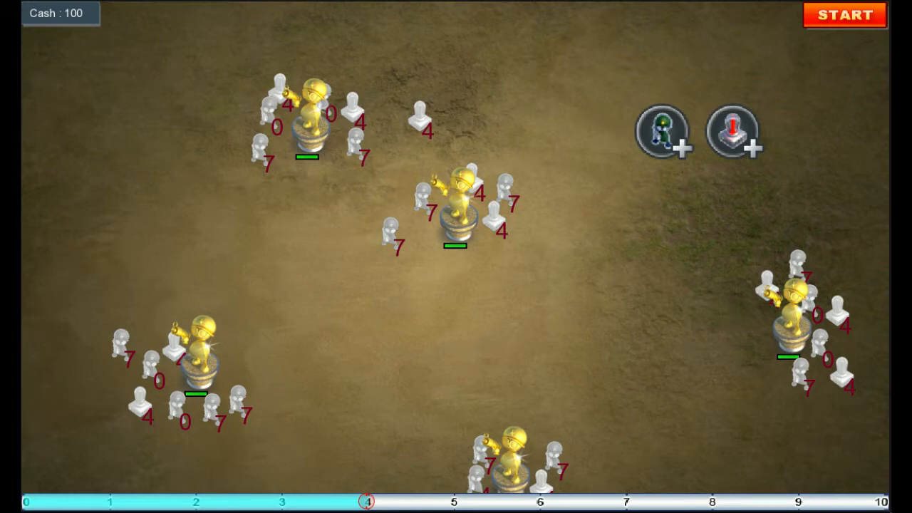
Let the marines-vs-zerglings battle play, then return to GameObjectManager.hx
click(843, 14)
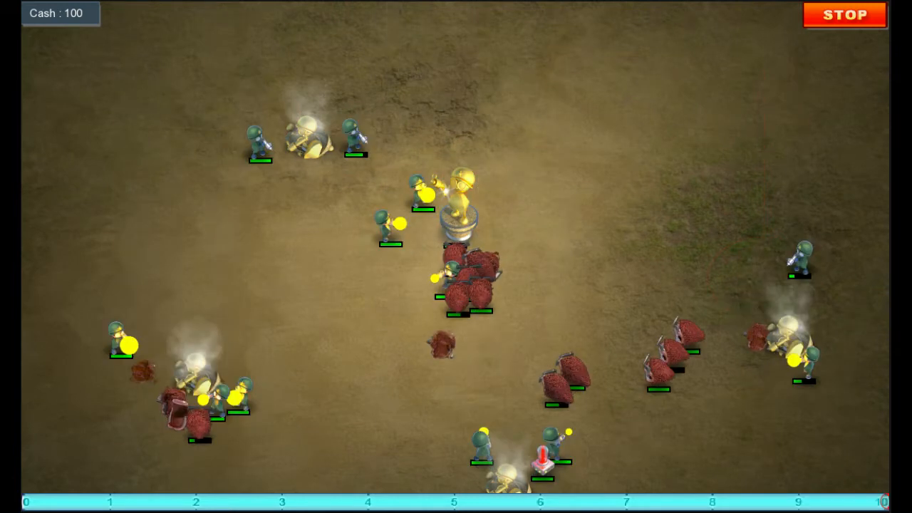
click(844, 15)
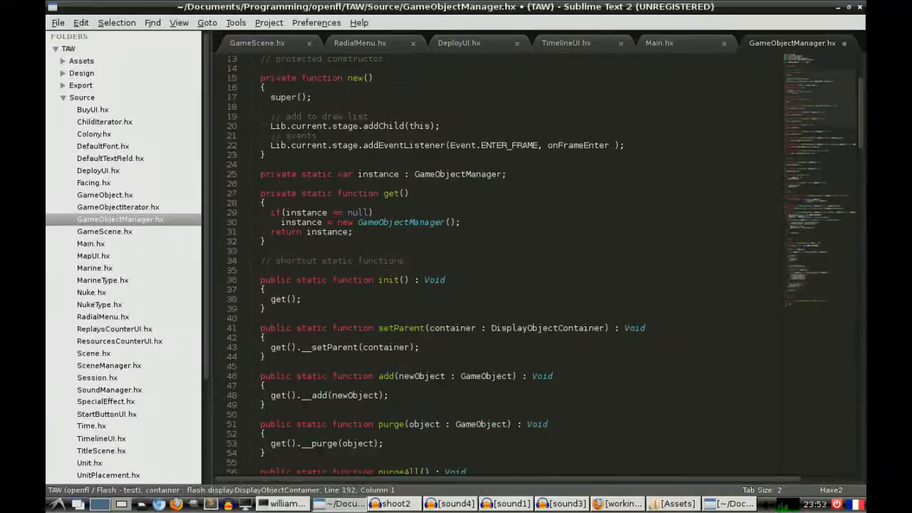
Leave Zergling.hx for the YouTube music video in Firefox
click(256, 42)
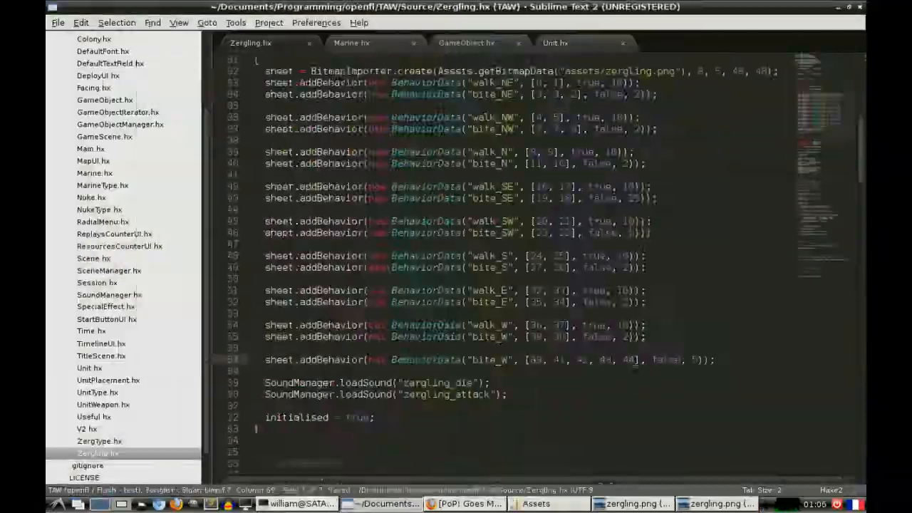
click(465, 505)
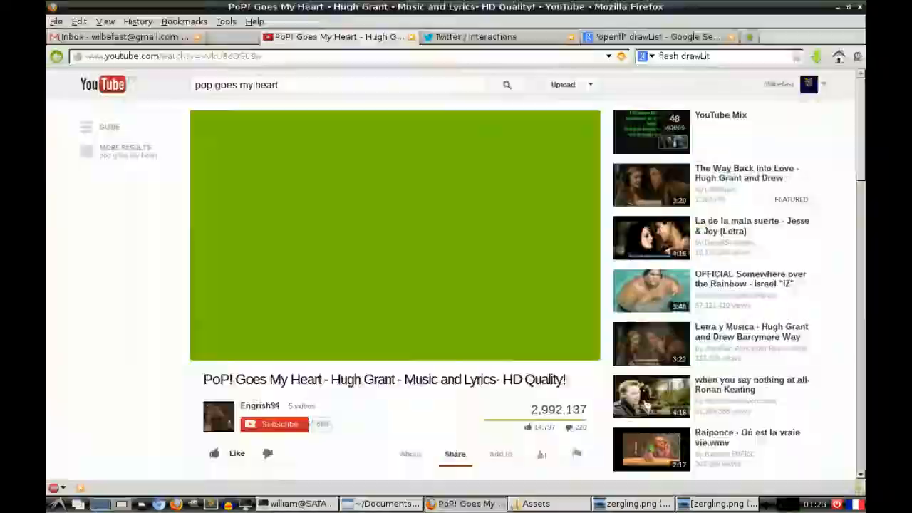
click(719, 505)
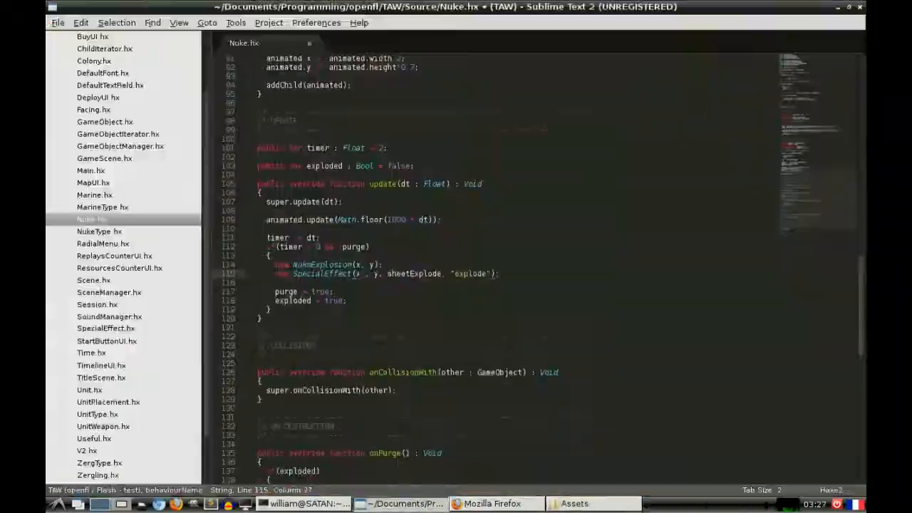
Bring TitleScene.hx with its long quotation text field into the editor
click(687, 505)
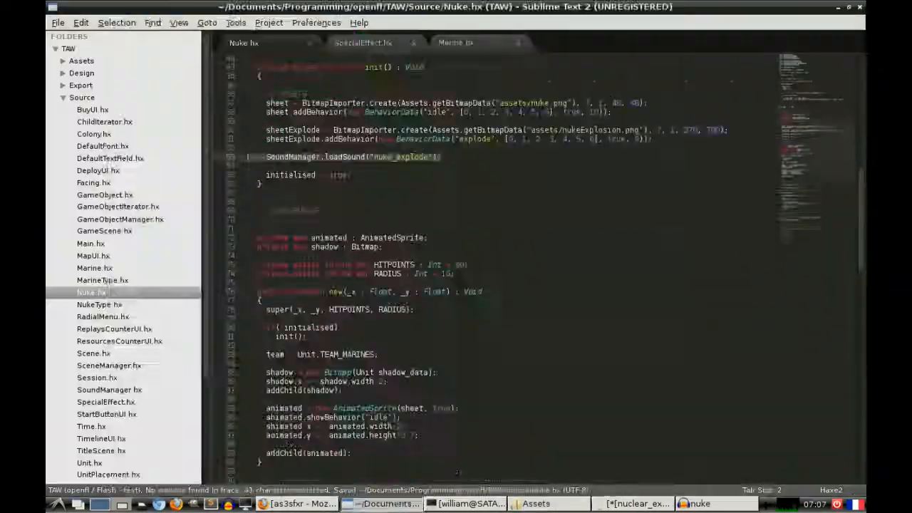
click(292, 505)
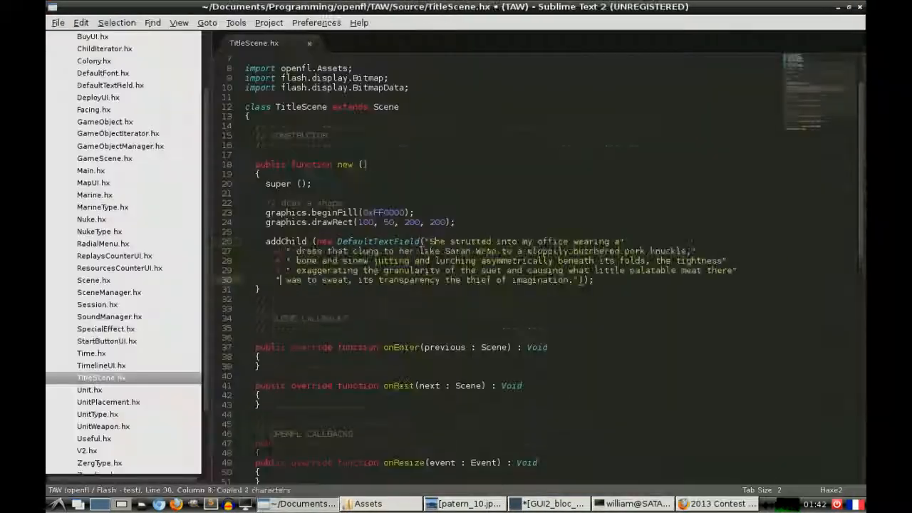
Switch to Eclipse and bring up EntityQueryManager.java with the TypedCollisionQuery evaluate method
click(461, 504)
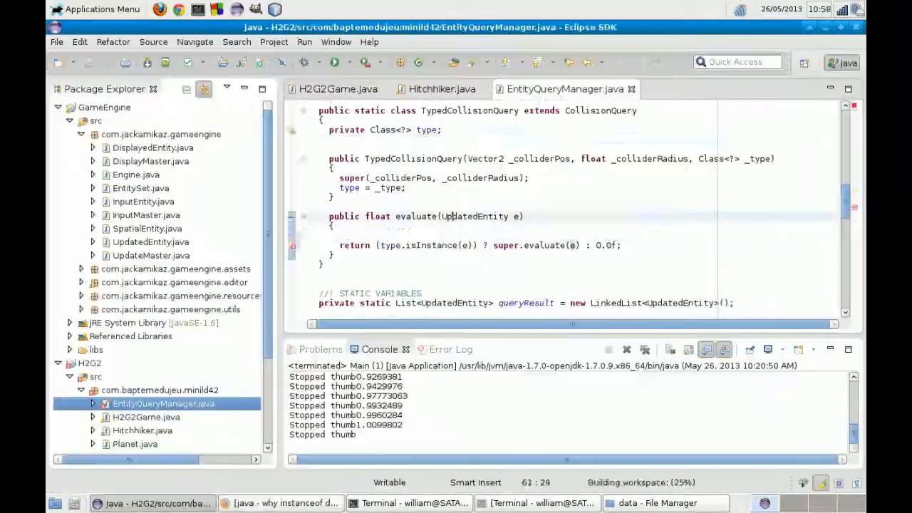
Show Level.java in minild42 with parseShips, parsePlanets and parseHitchhikers XmlReader methods
click(280, 503)
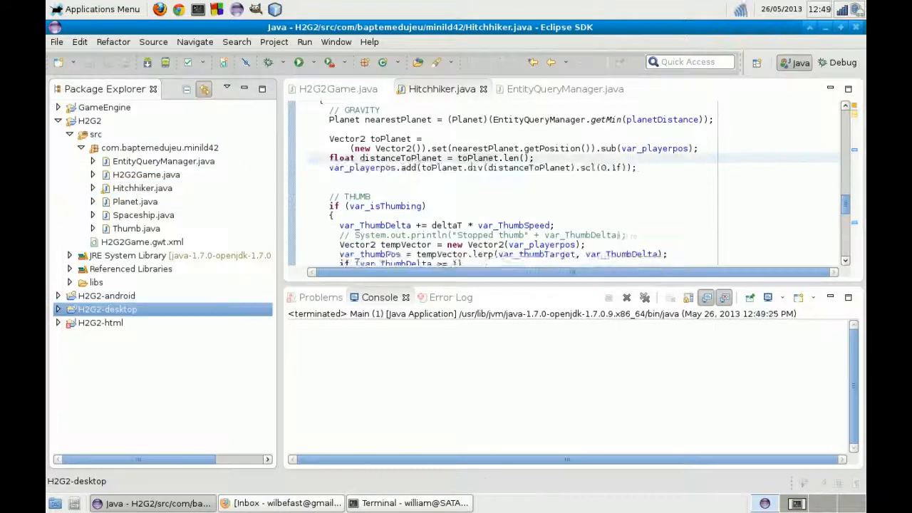
click(279, 502)
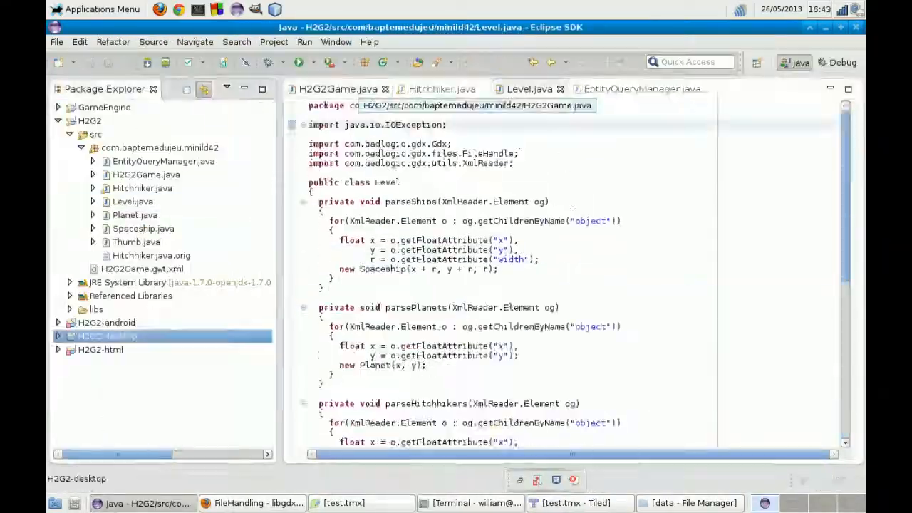
Switch to Tiled and view level3.tmx with its keys, doors, plates, boxes, exit, player and walls layers
click(441, 89)
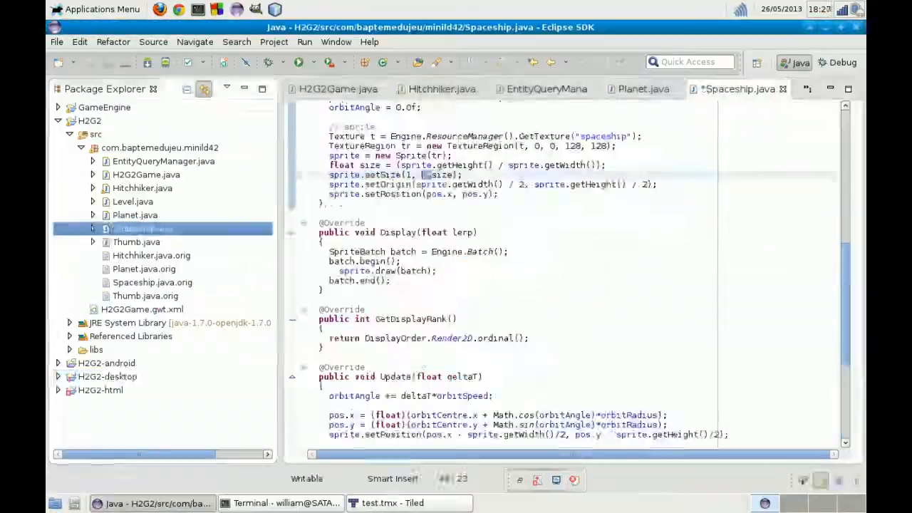
click(143, 188)
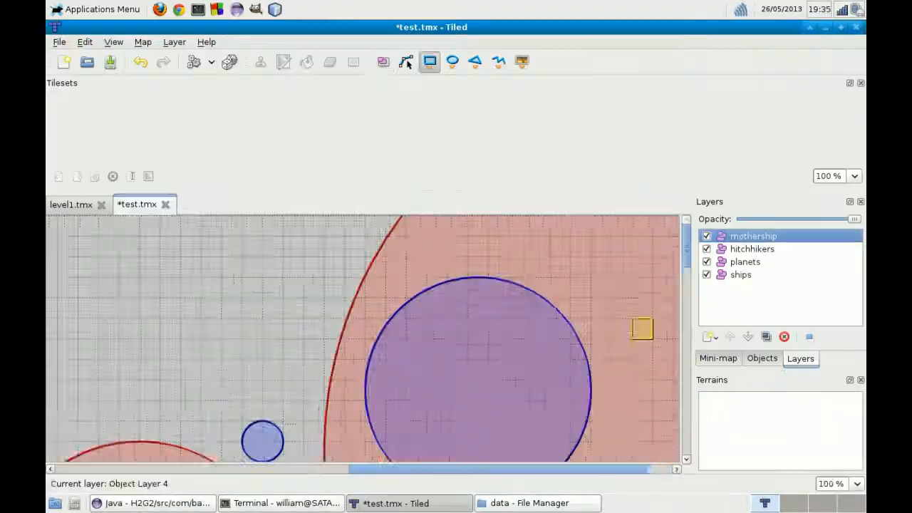
click(285, 502)
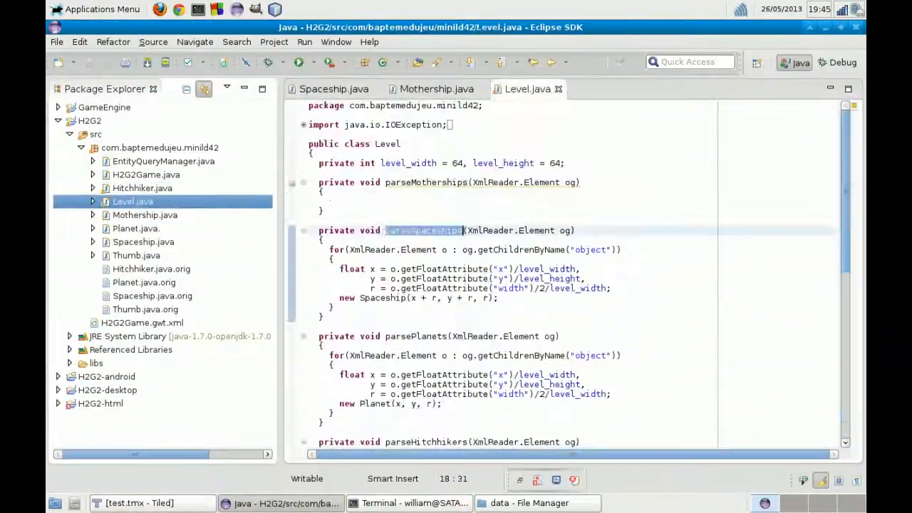
click(408, 504)
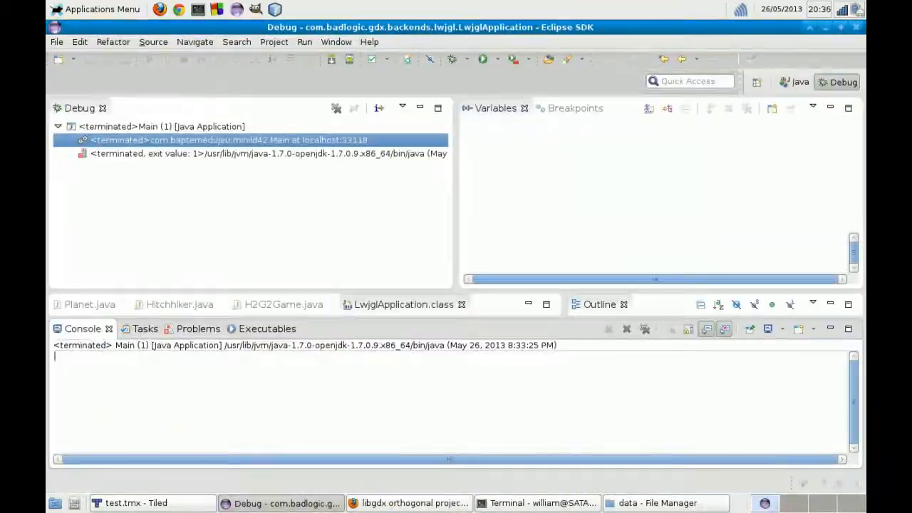
click(413, 503)
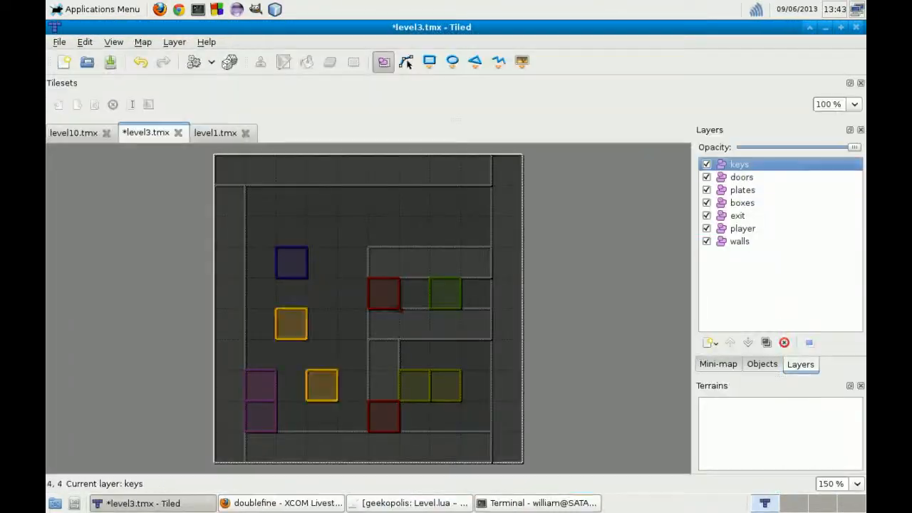
Switch to Firefox and show the Geekopolis Game Jam Google+ event page
click(285, 503)
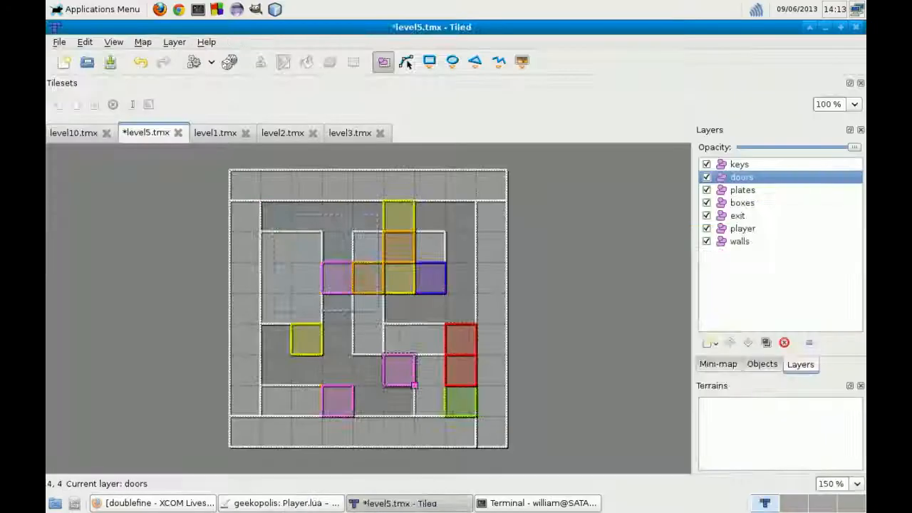
click(278, 504)
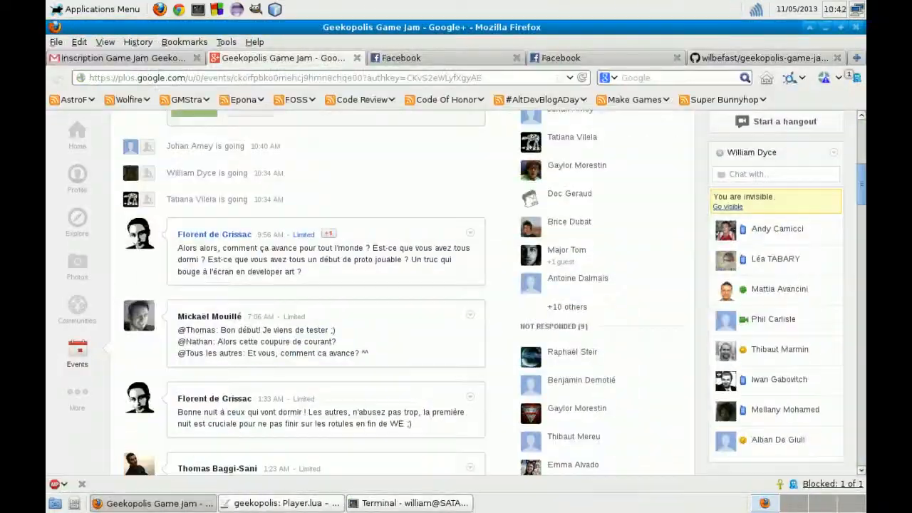
Switch to Kate showing Player.lua beside Level.lua with love running in the terminal
click(282, 503)
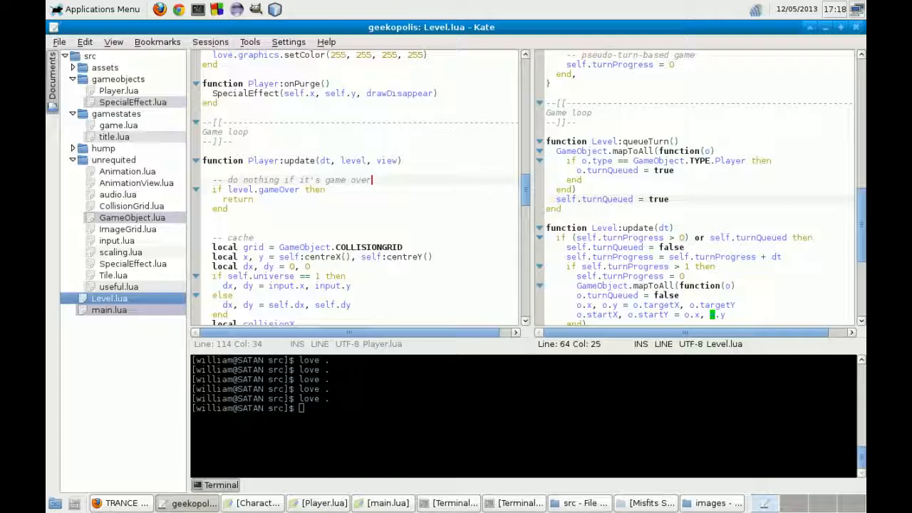
Show the PulseSensor Code & Guide page in Firefox and start a code download
click(121, 504)
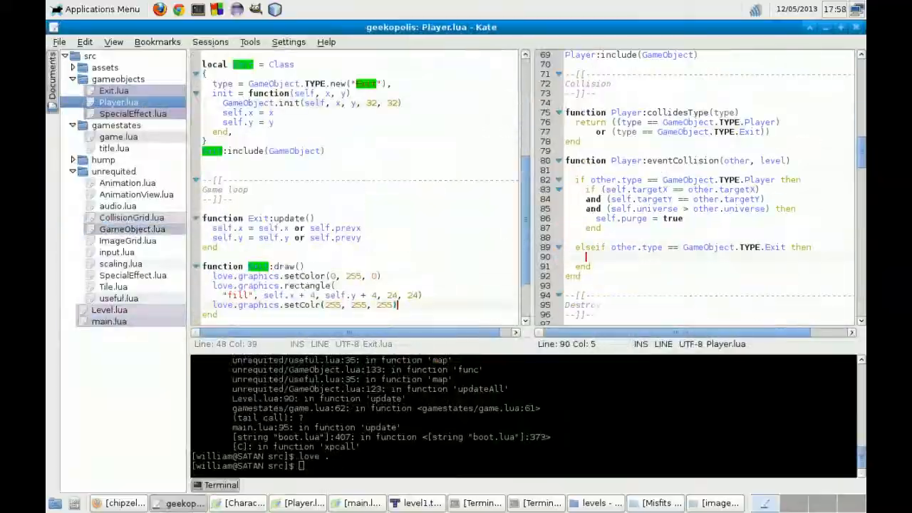
click(116, 503)
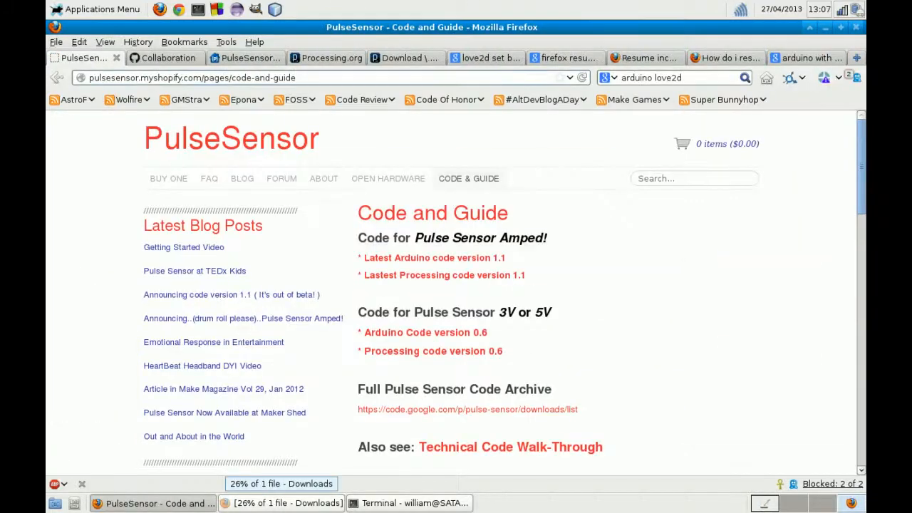
Switch to Processing 2.0b8 showing the processing_prototype heart-rate wobble update code
click(157, 503)
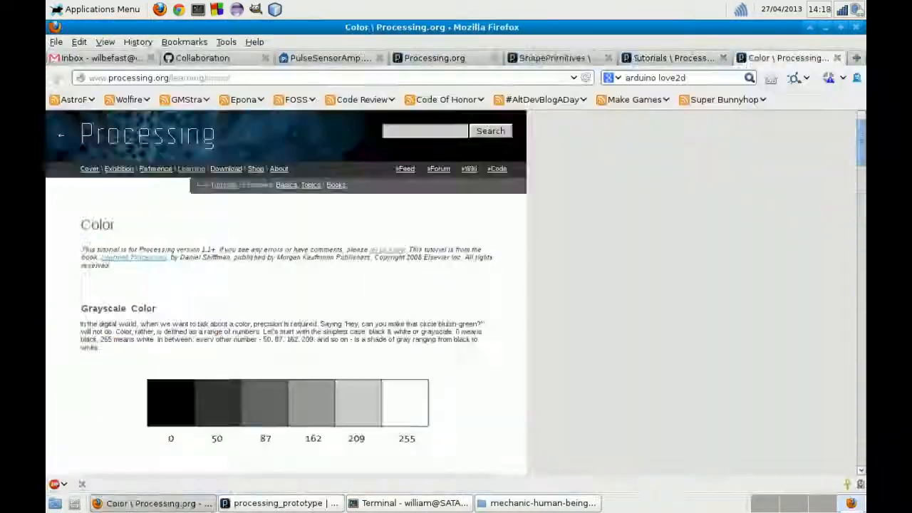
click(193, 57)
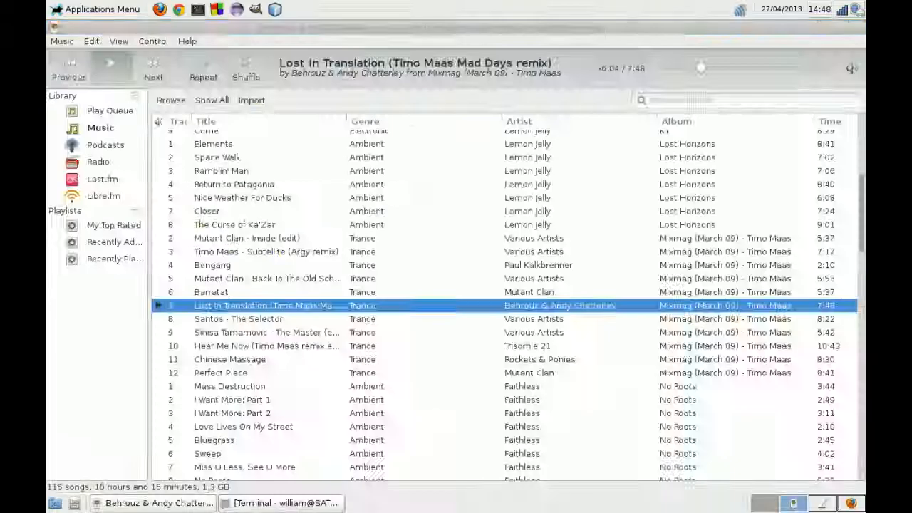
click(277, 503)
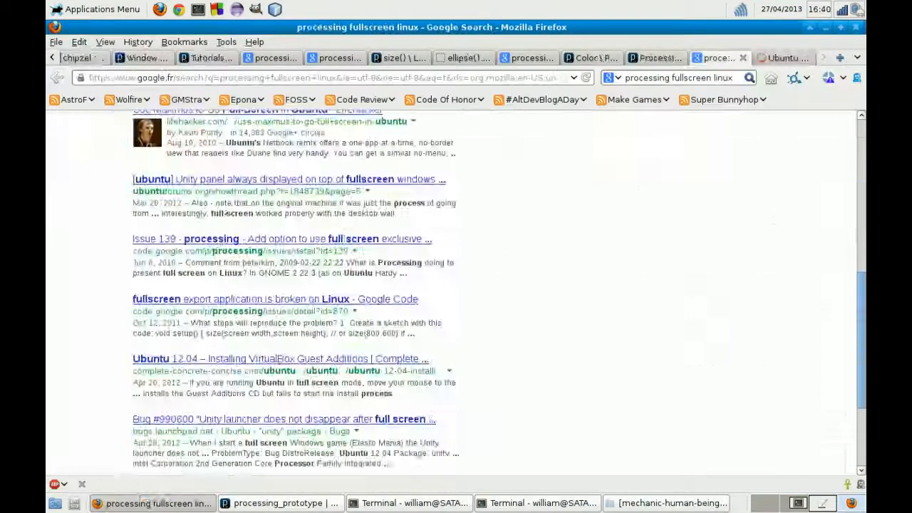
click(278, 504)
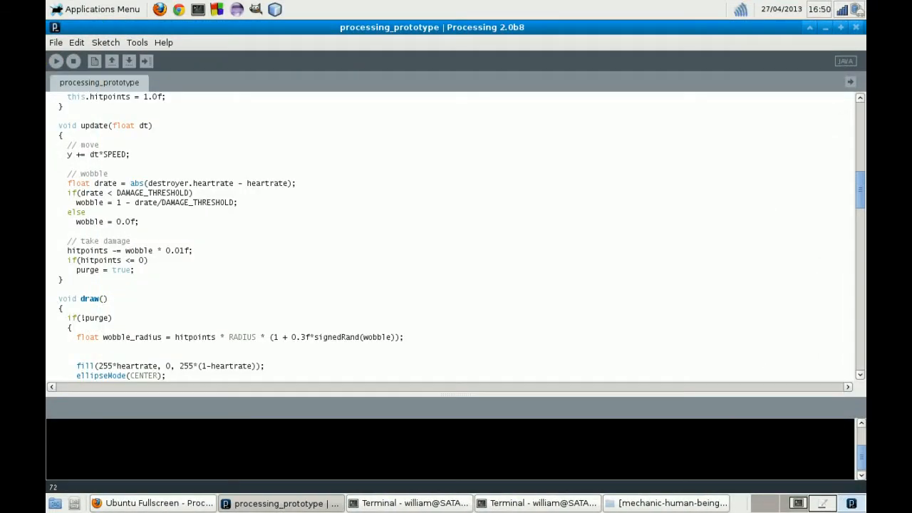
Run the PulseSensorGame sketch, showing hearts between two 0% gauges with scores 0 and 1
click(56, 60)
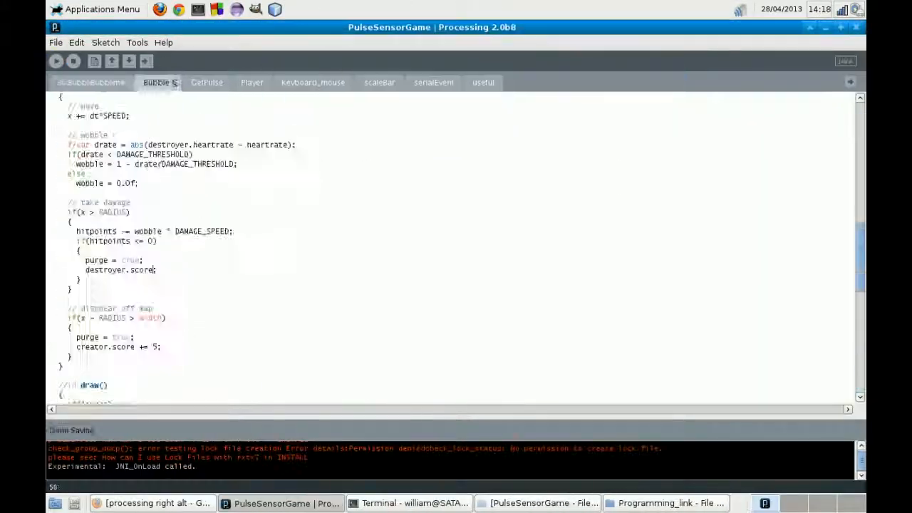
click(55, 61)
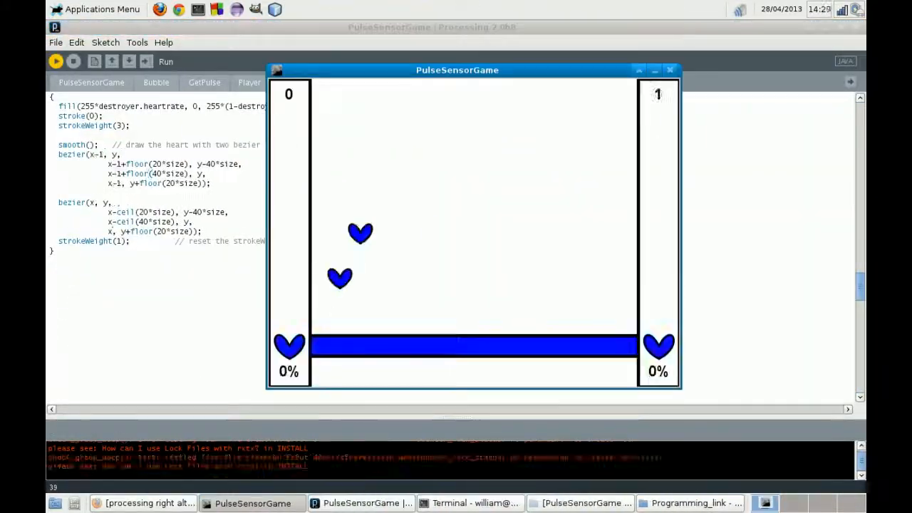